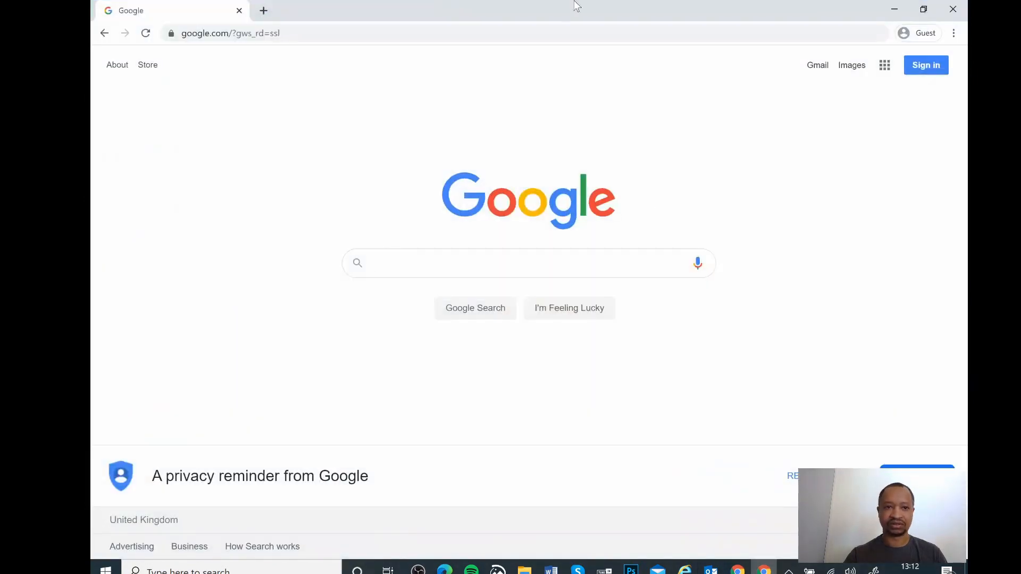
click(230, 33)
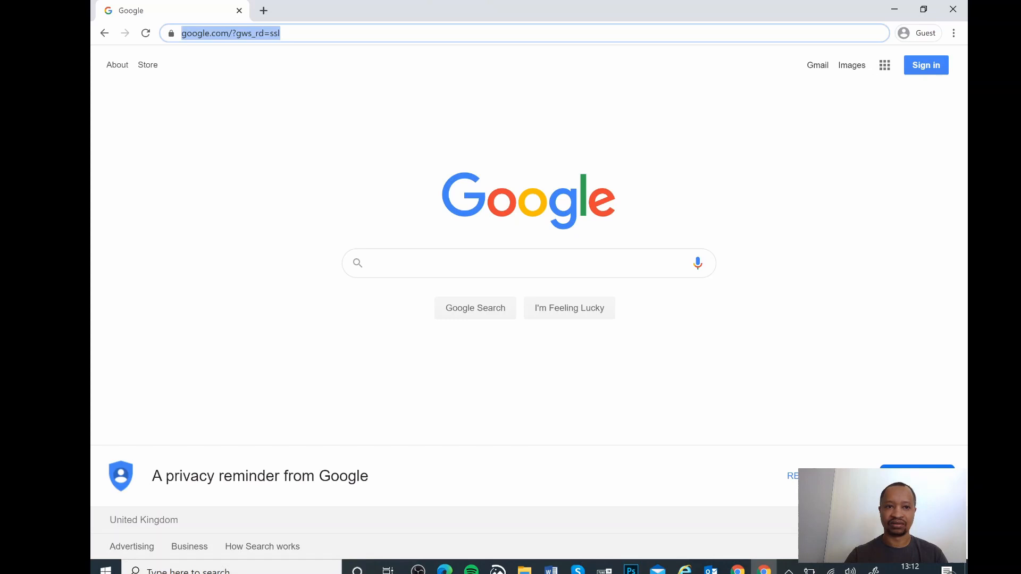
text(www.)
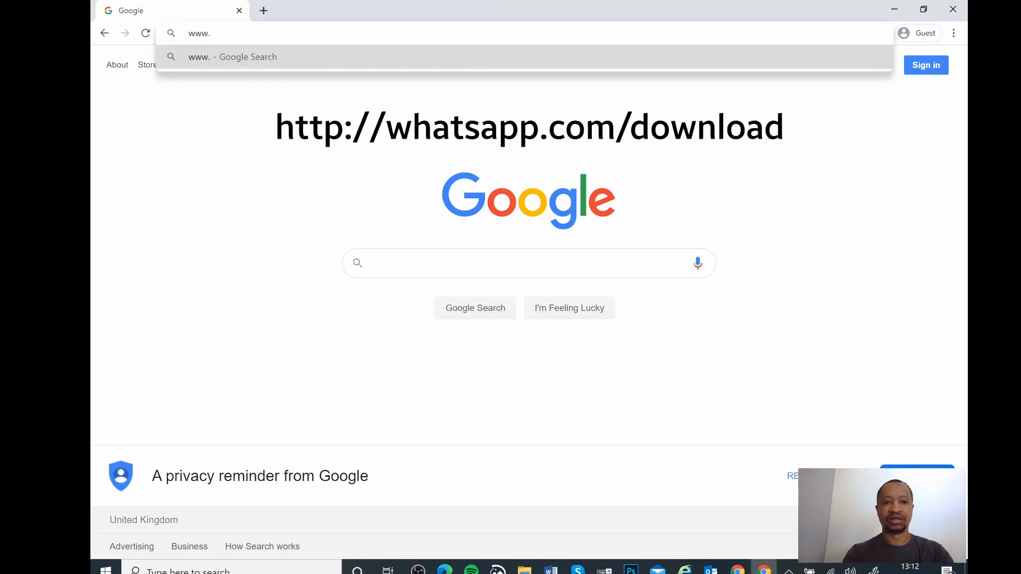
text(whatspp)
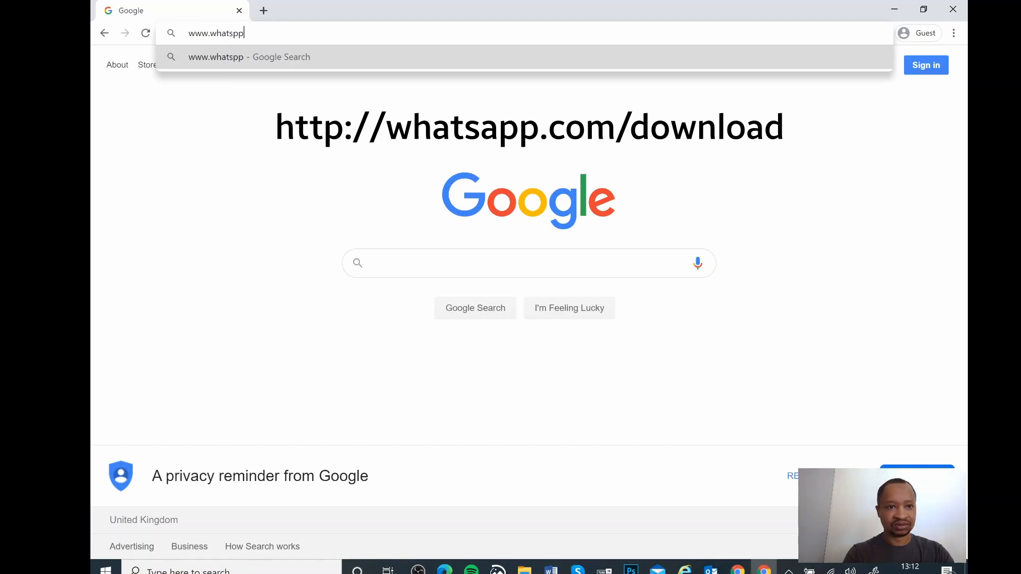
key(BackSpace)
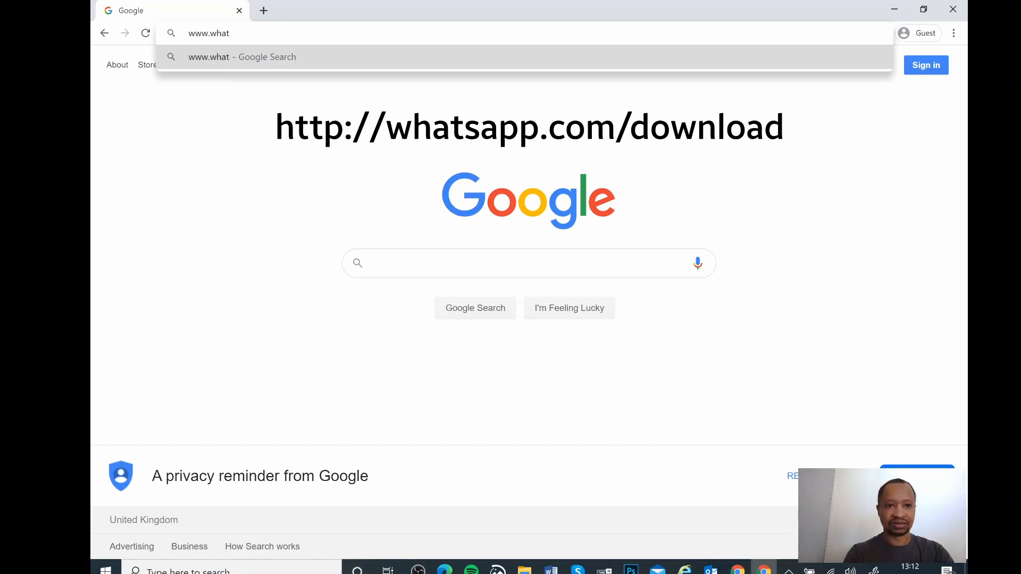
text(sapp.com/)
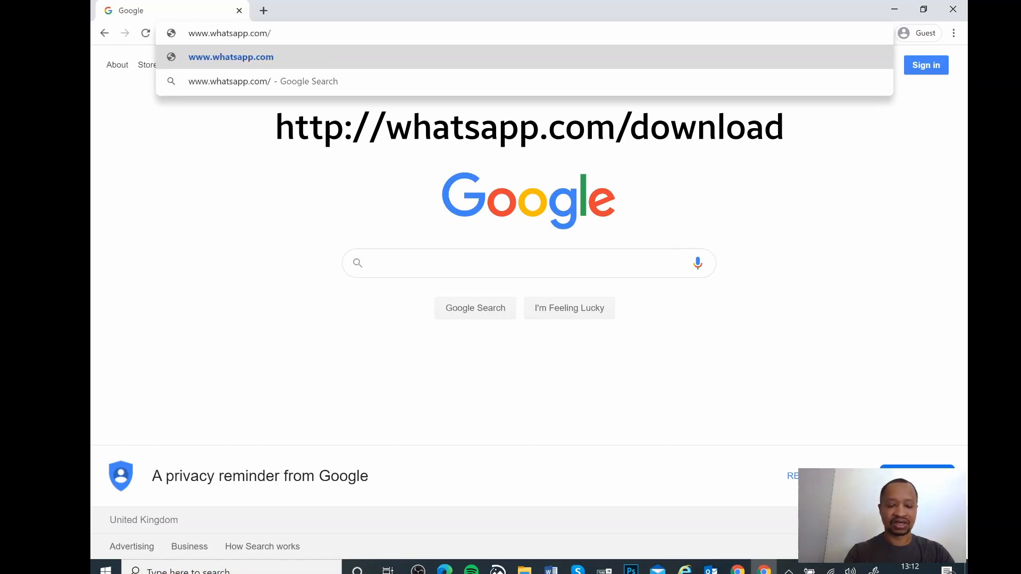
text(dowlo)
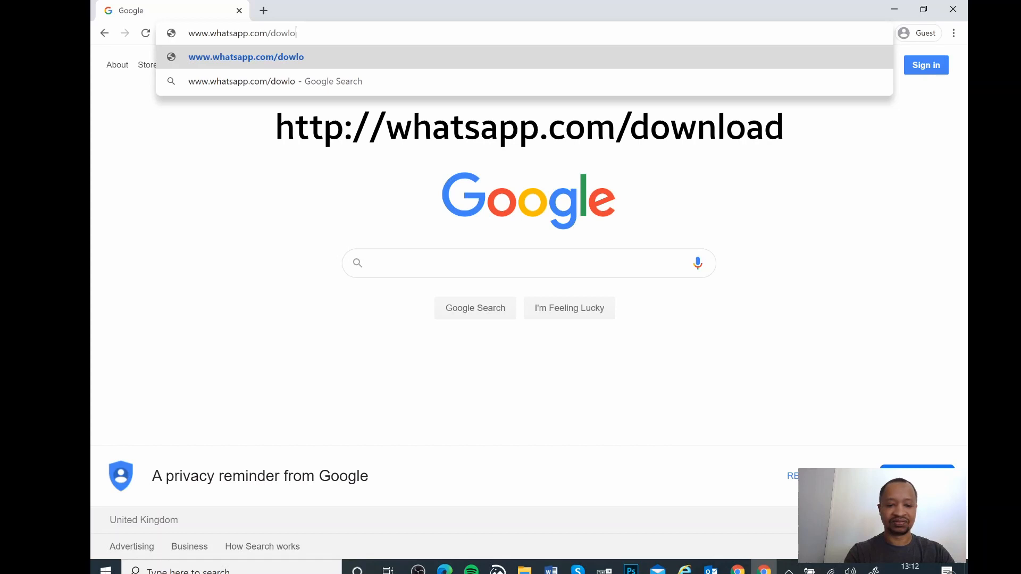
key(Backspace)
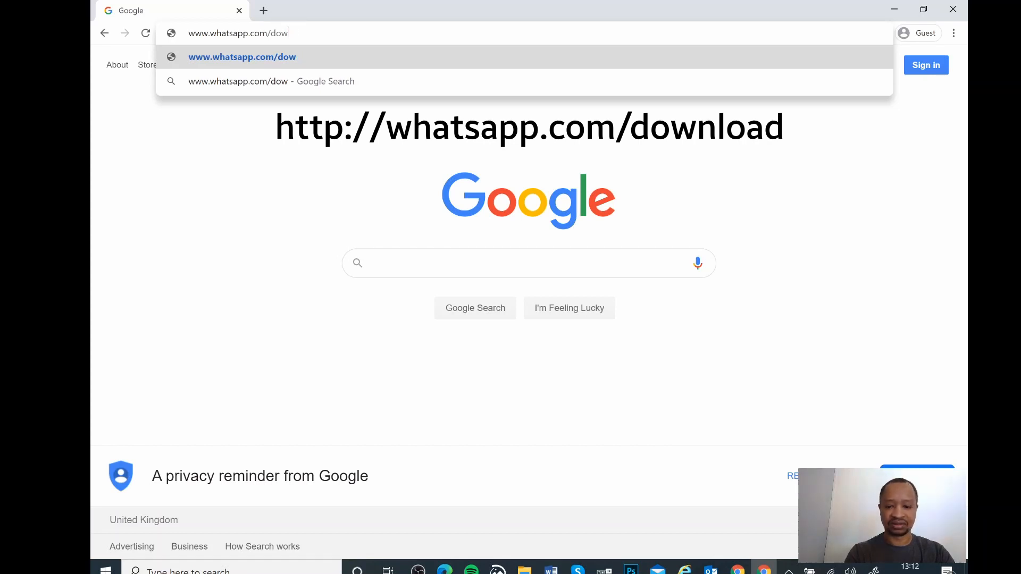
text(nload)
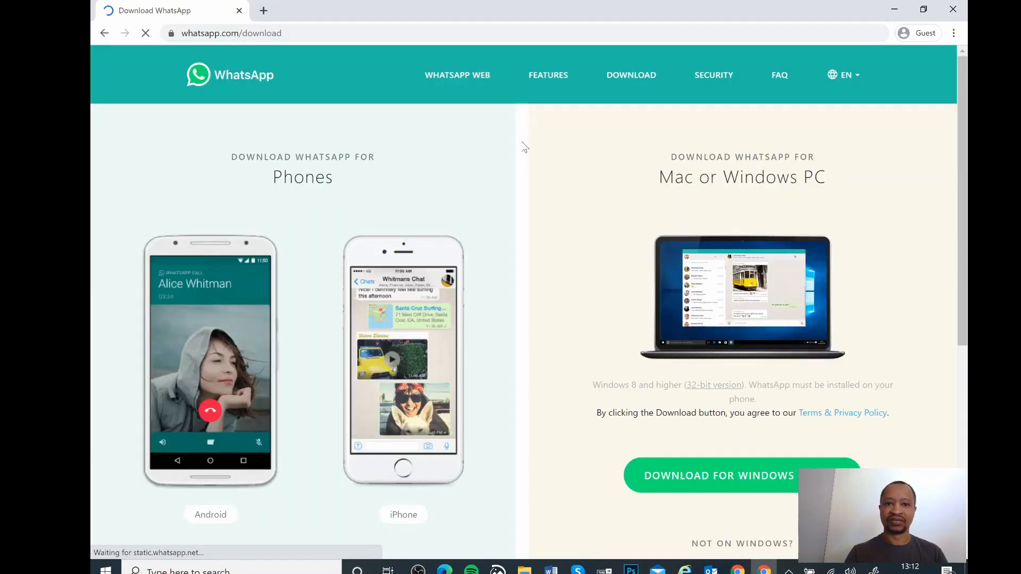
Start downloading the Windows 64-bit WhatsApp installer from the download page
scroll(down, 3)
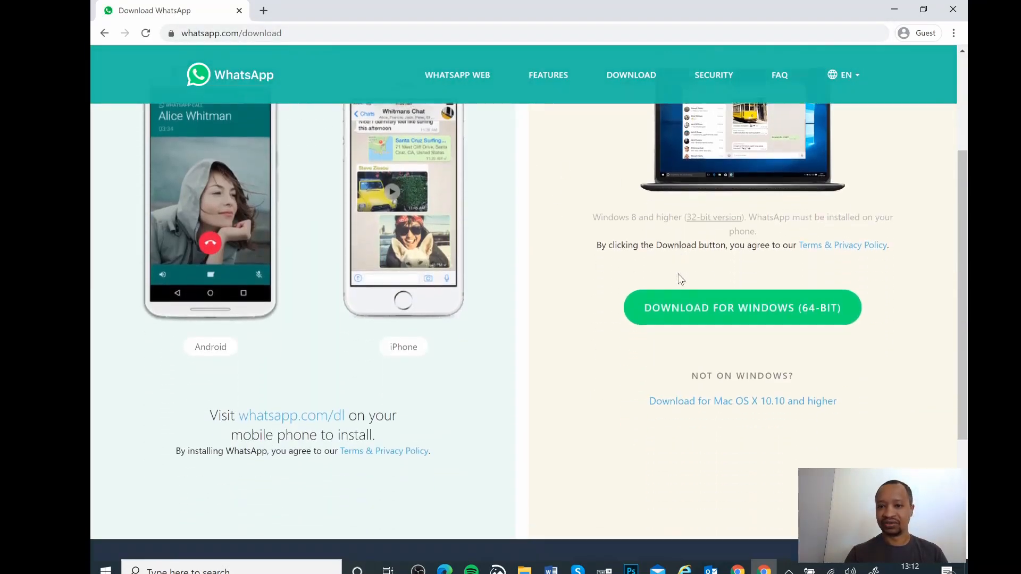
scroll(down, 3)
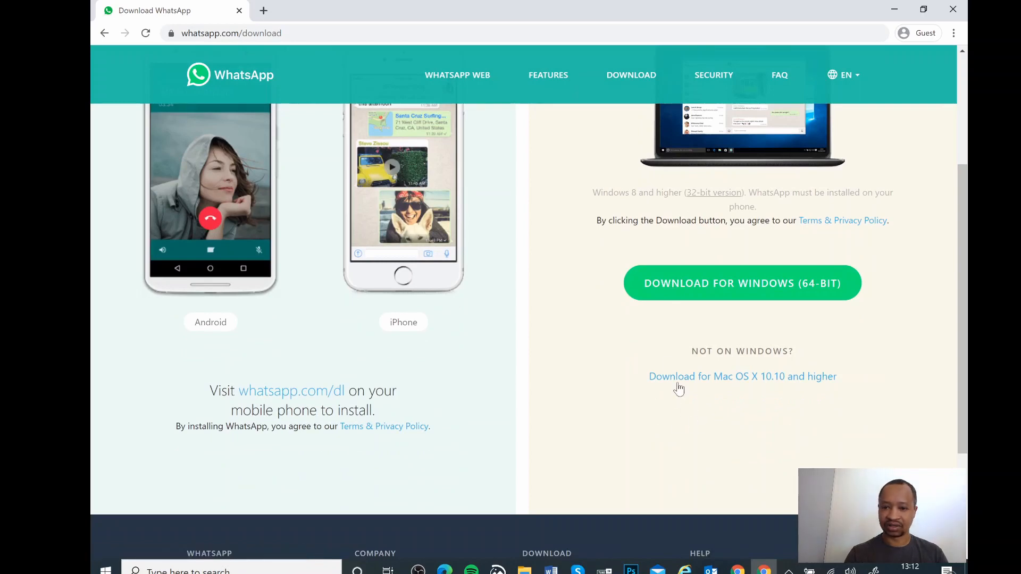
mouse_move(649, 394)
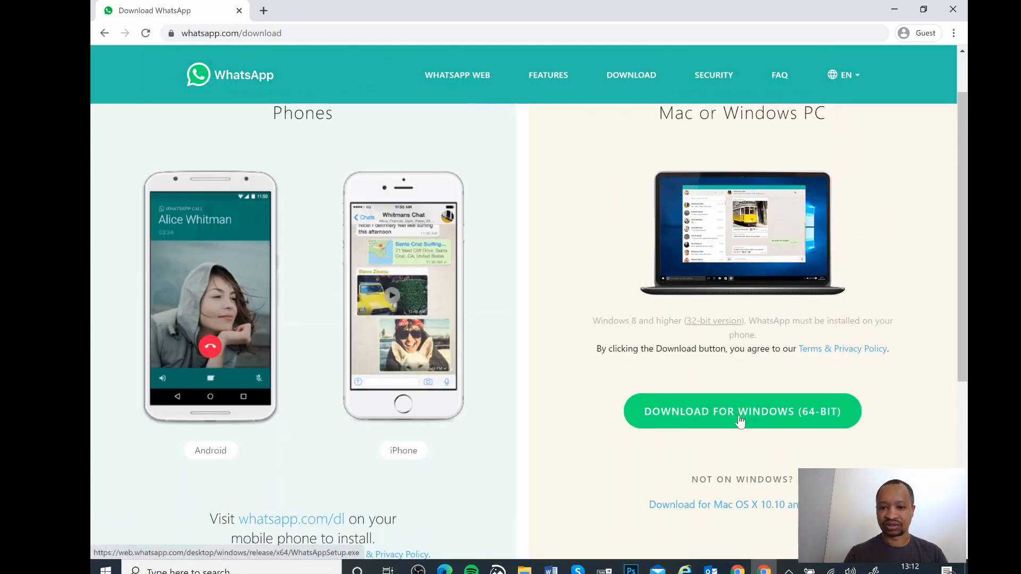
click(741, 410)
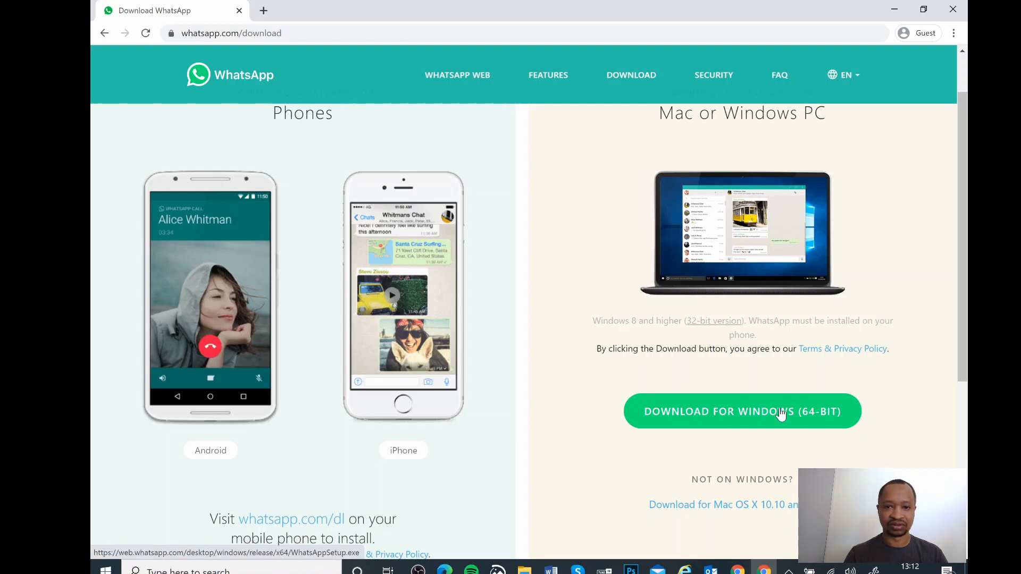
click(741, 410)
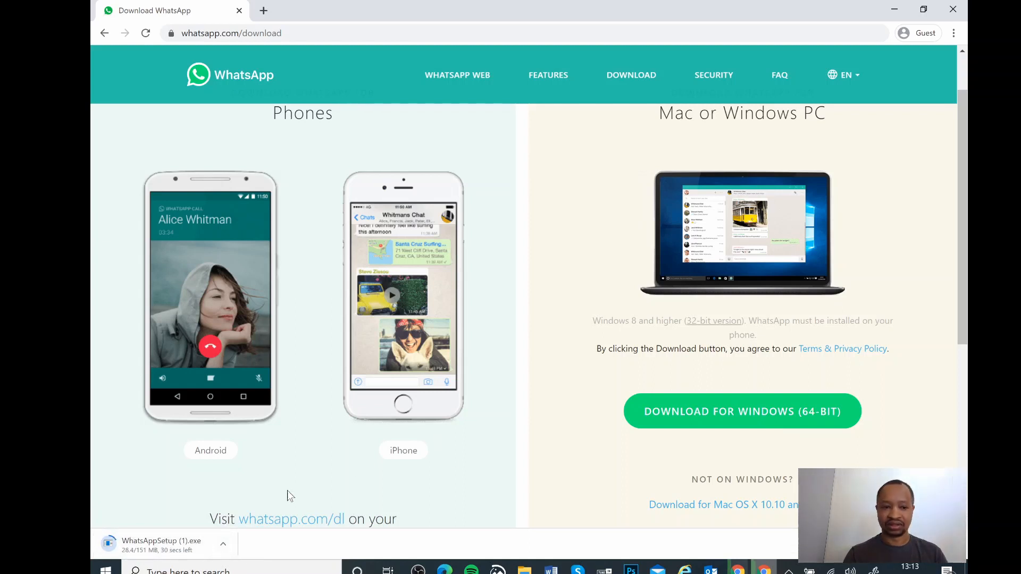
mouse_move(441, 416)
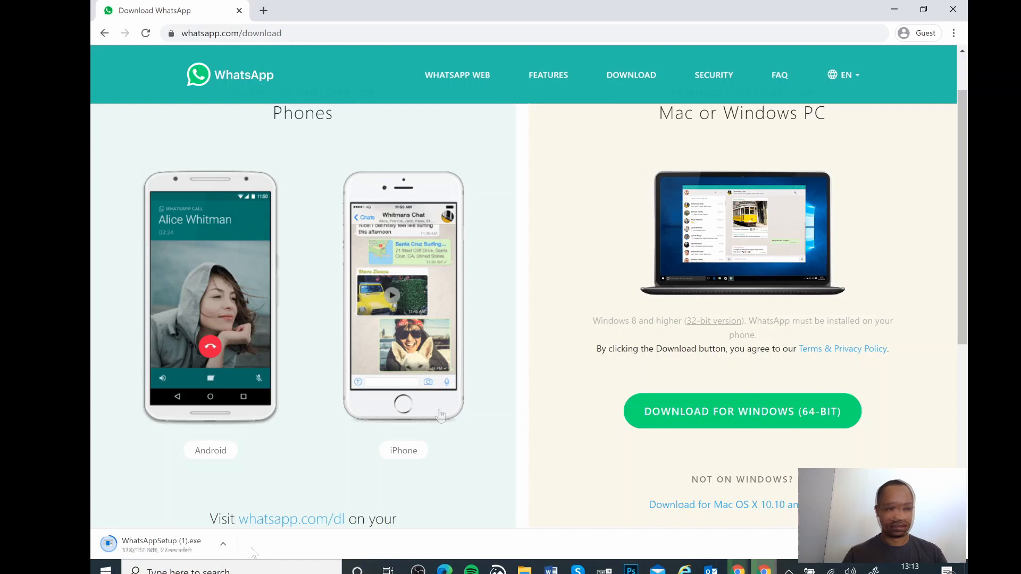
mouse_move(575, 419)
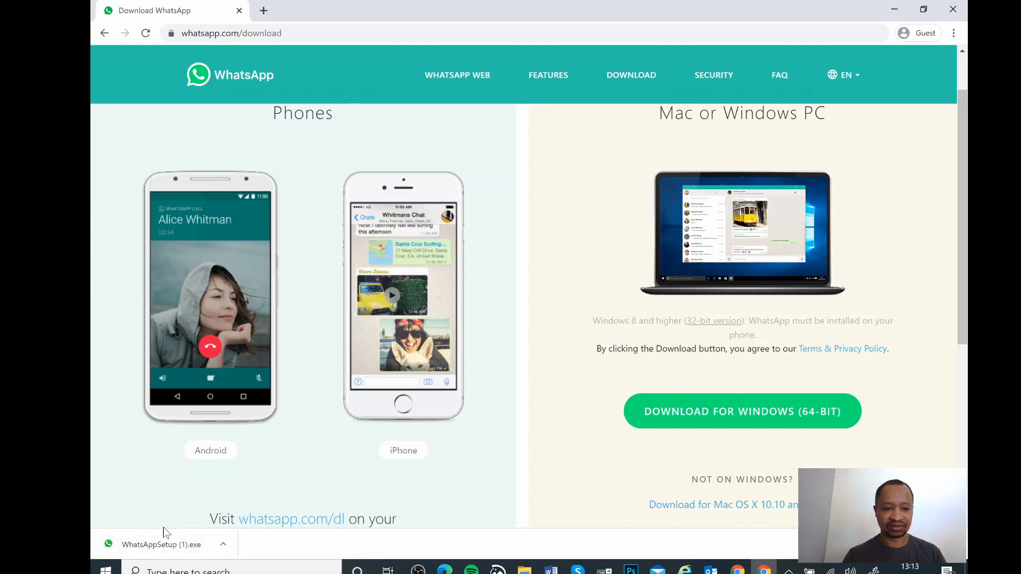
Run the downloaded WhatsAppSetup (1).exe installer from Chrome's download bar
click(161, 544)
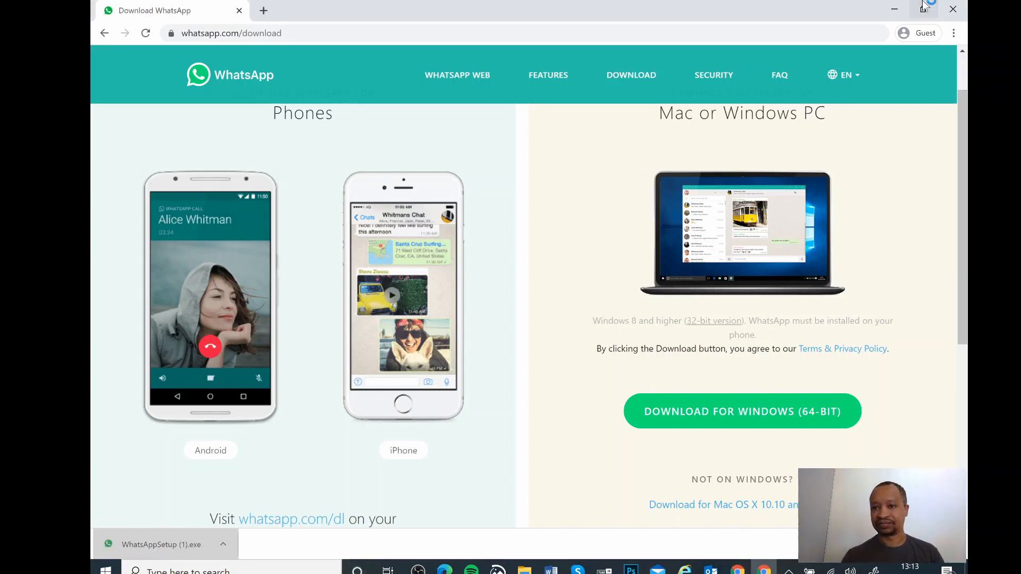
mouse_move(894, 10)
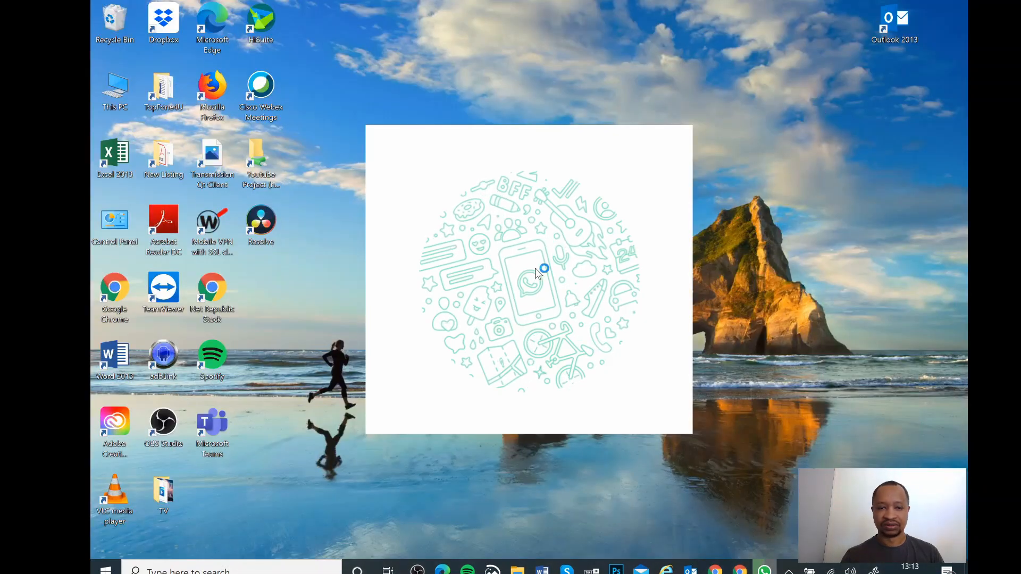
mouse_move(501, 261)
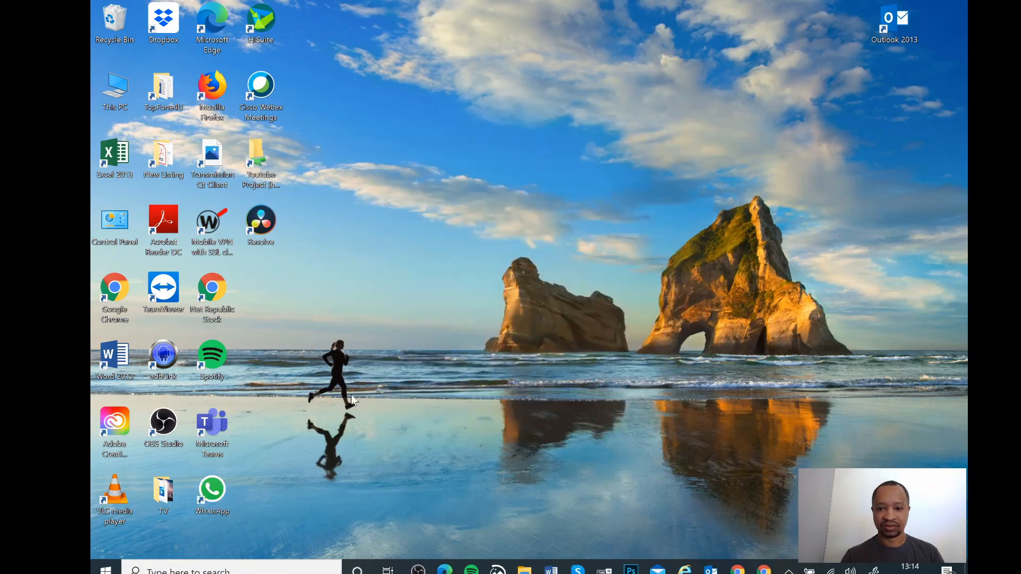
Launch the newly installed WhatsApp Desktop from its desktop shortcut
double_click(212, 490)
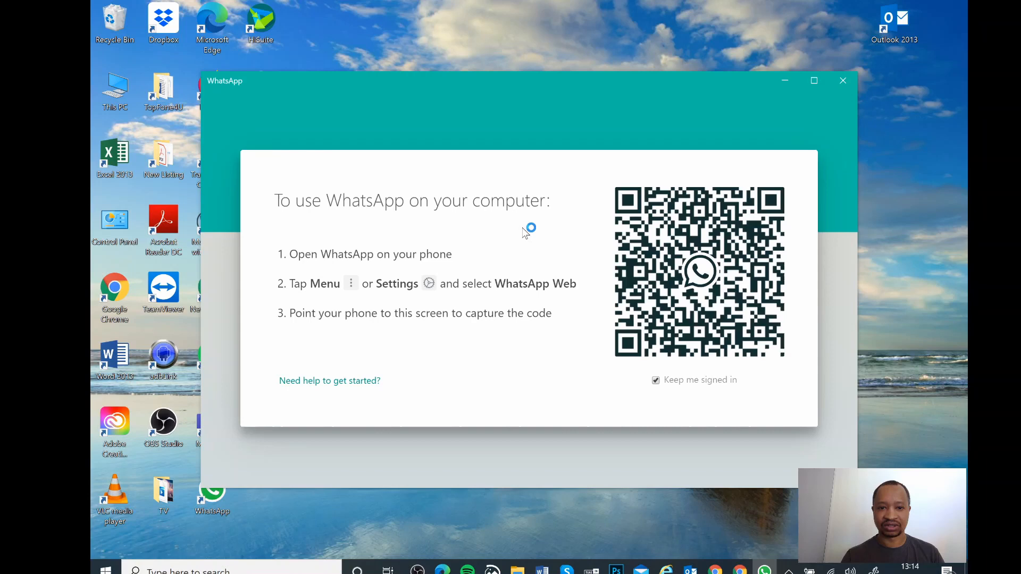
mouse_move(320, 278)
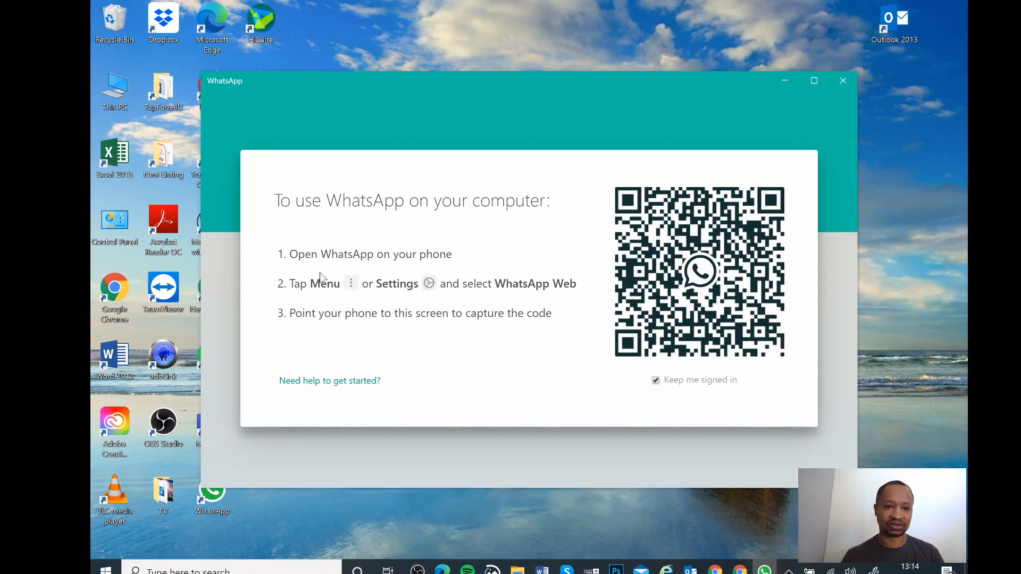
mouse_move(349, 300)
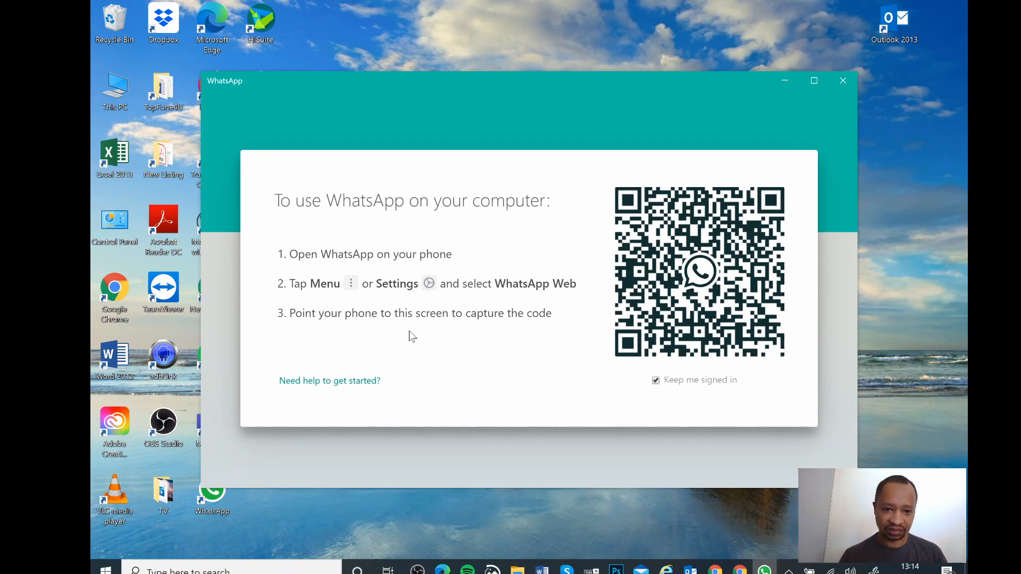
mouse_move(586, 297)
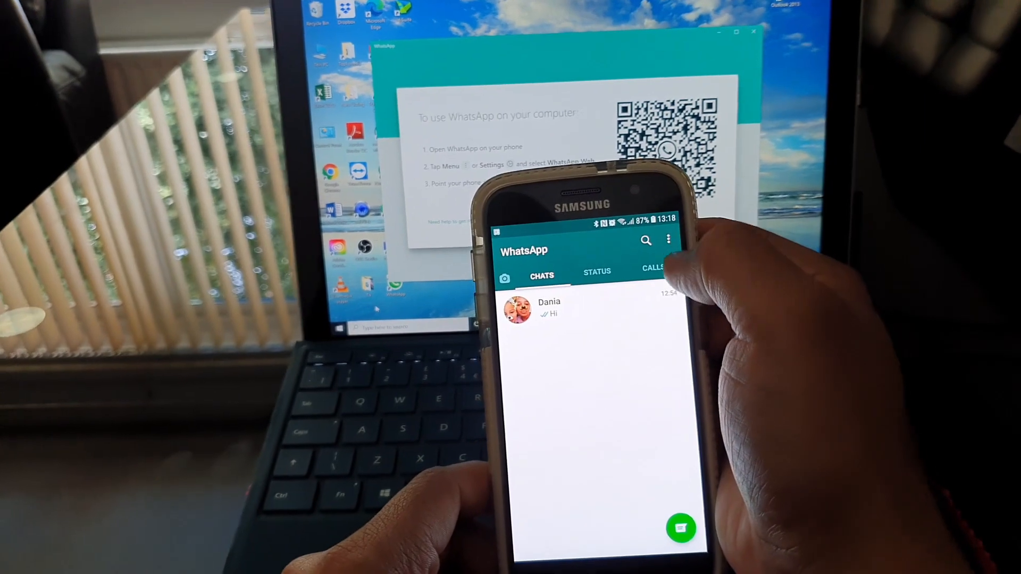
Link the phone via WhatsApp Web, allowing camera to scan the QR code, then view a chat
click(669, 239)
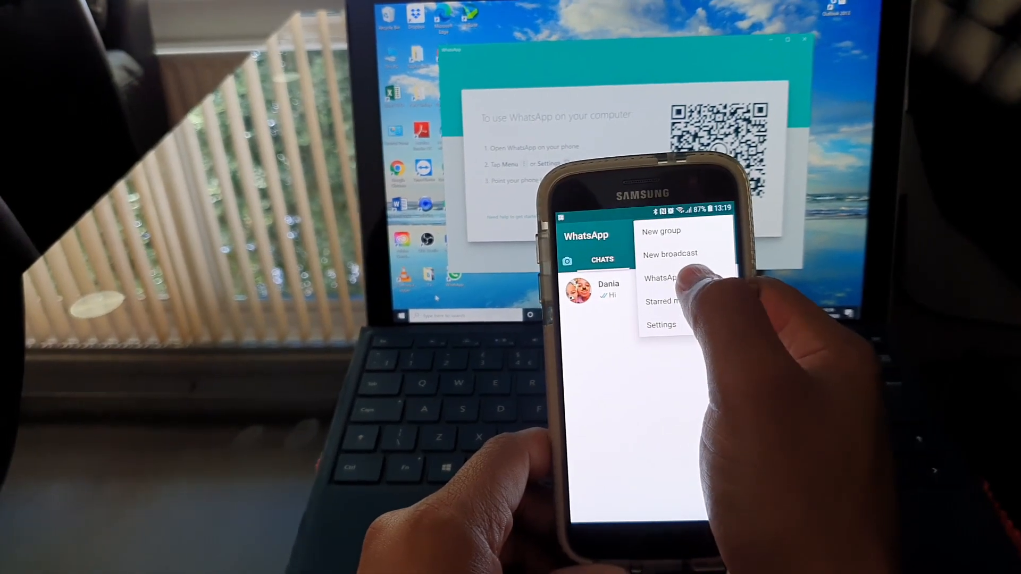
click(662, 278)
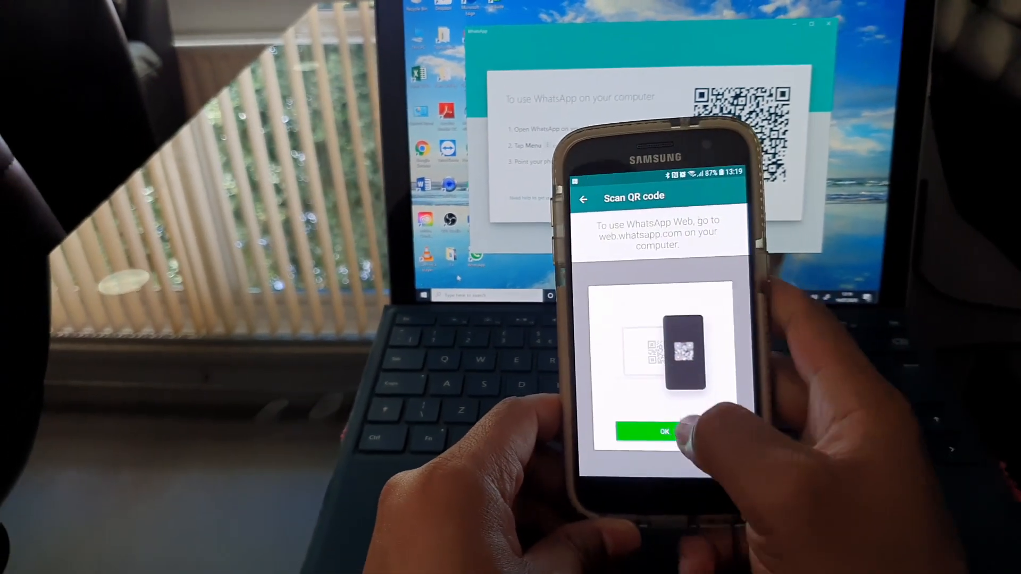
click(663, 431)
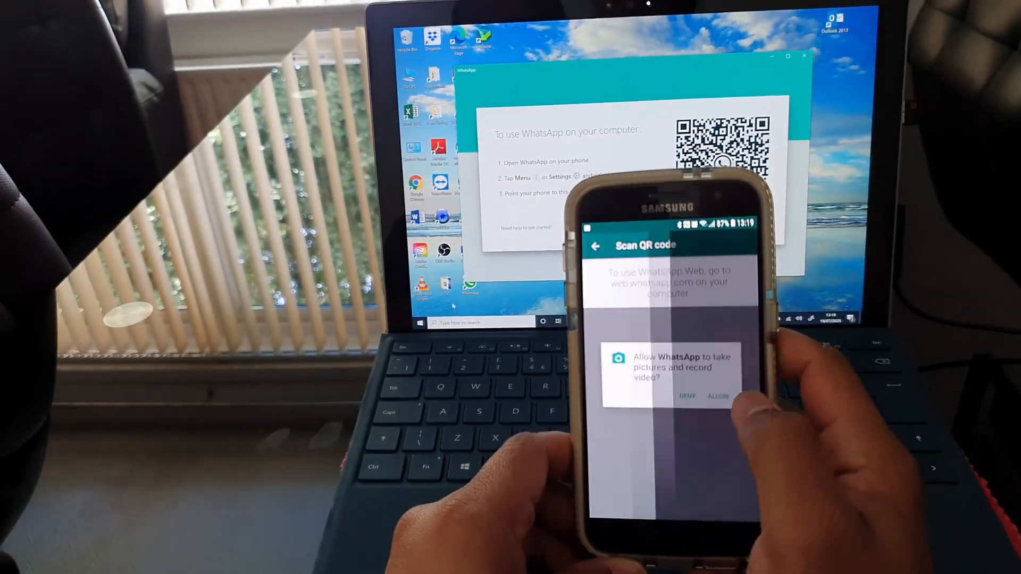
click(718, 395)
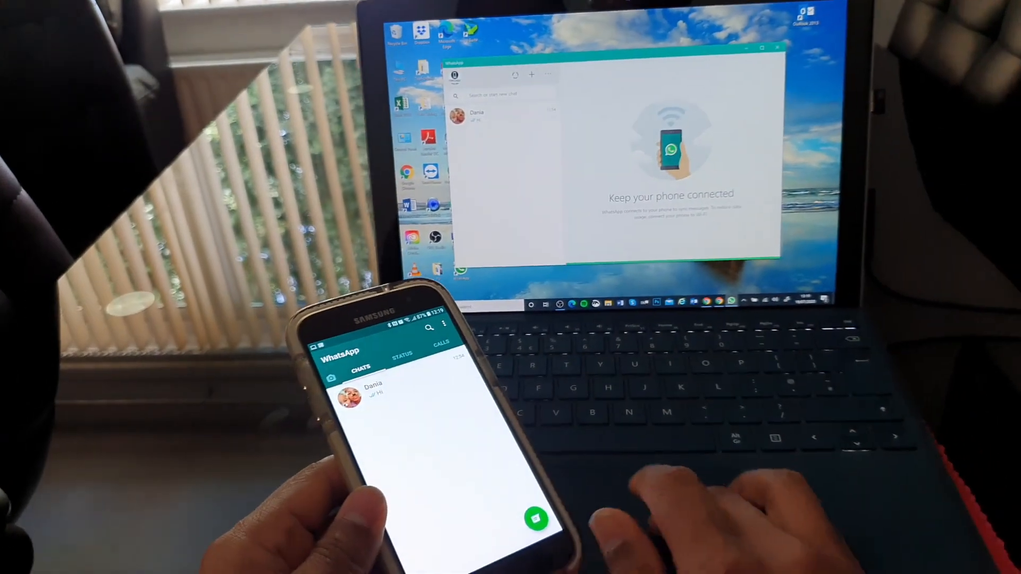
click(475, 116)
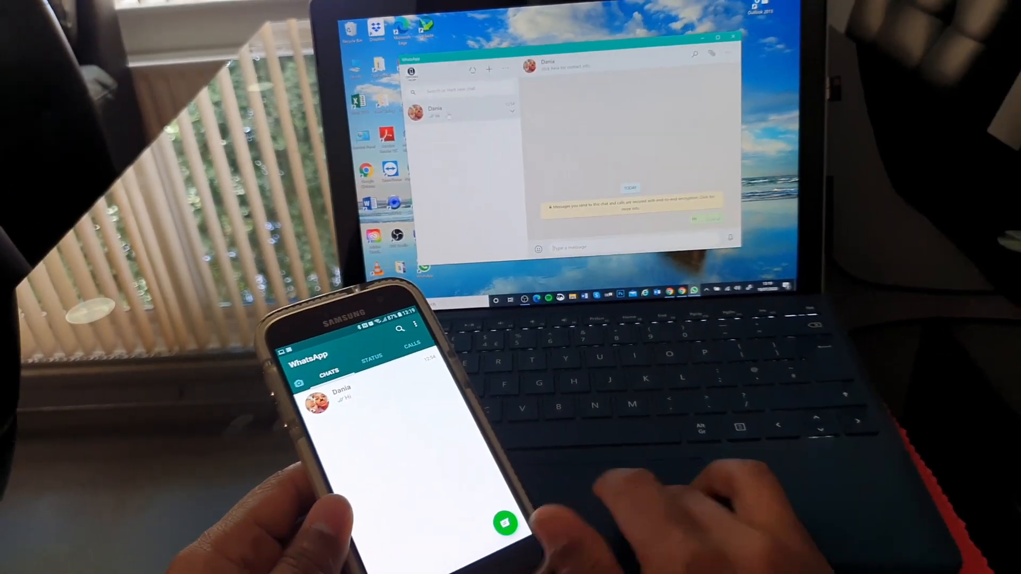